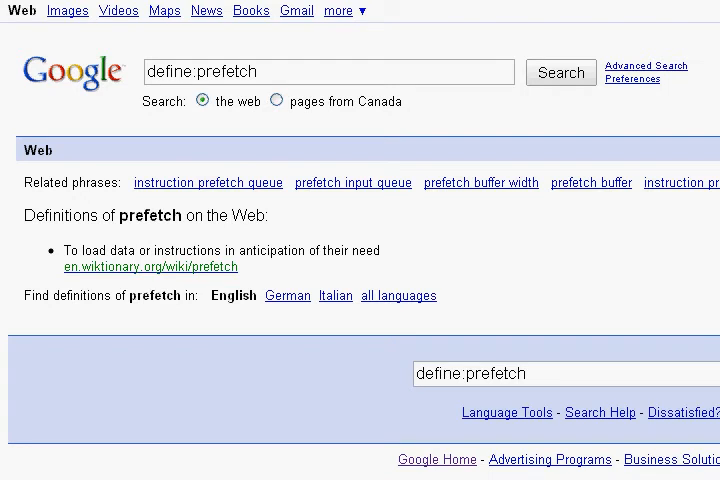
mouse_move(204, 232)
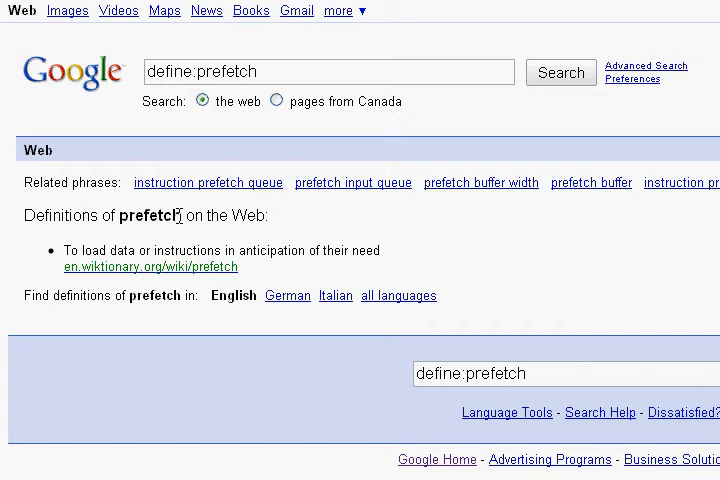
mouse_move(170, 276)
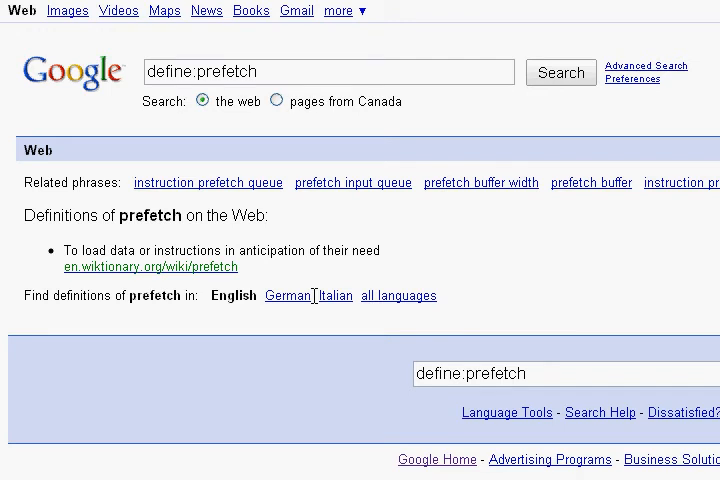
Read the Google define:prefetch results and bring up the Start menu.
double_click(152, 216)
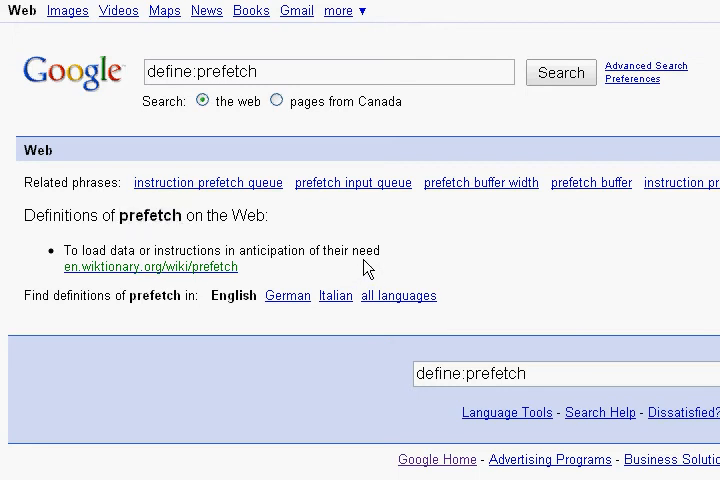
mouse_move(360, 250)
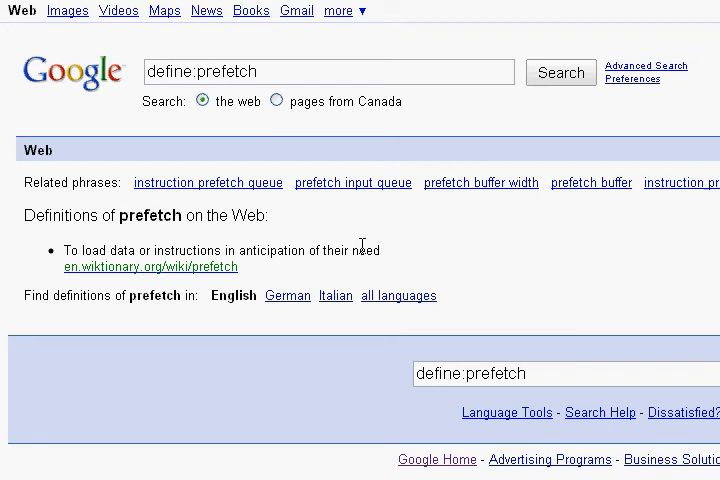
mouse_move(324, 356)
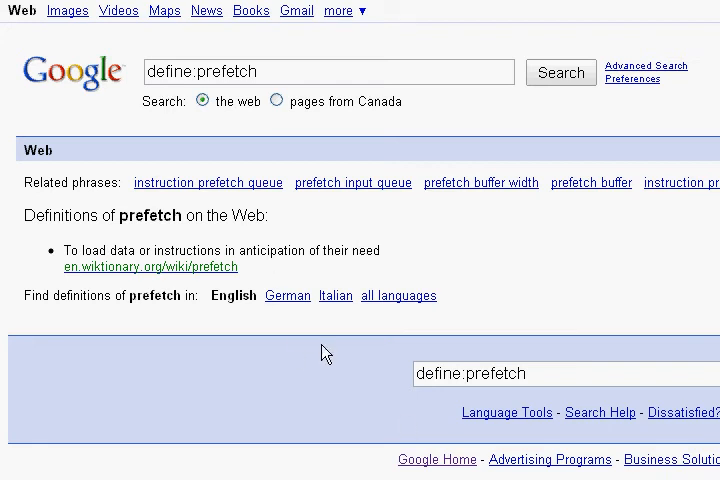
scroll("down", 3)
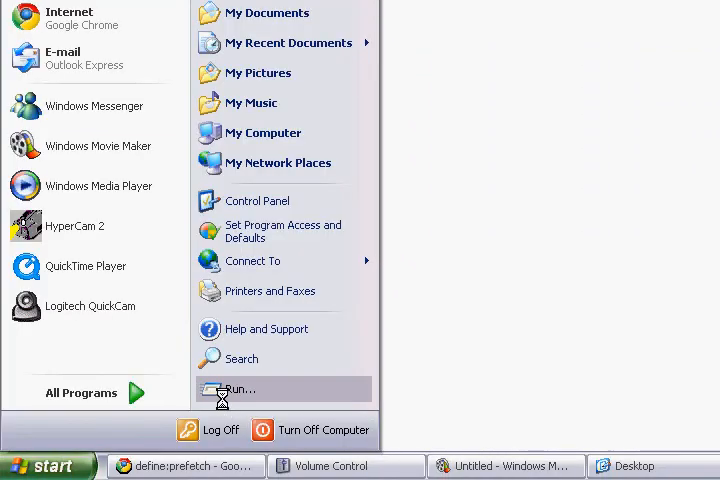
Run 'Prefetch' to open the C:\WINDOWS\Prefetch folder of .pf files.
left_click(238, 388)
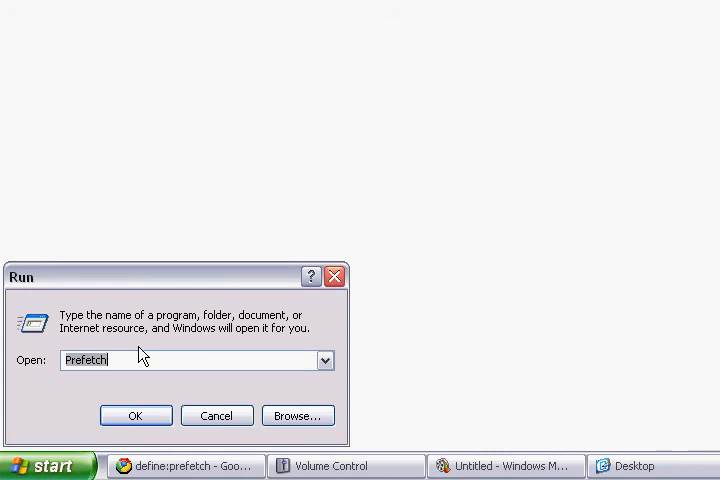
left_click(136, 416)
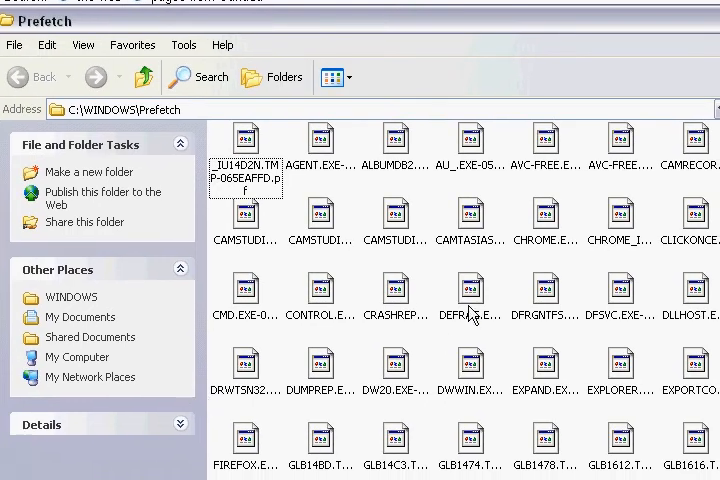
scroll("down", 3)
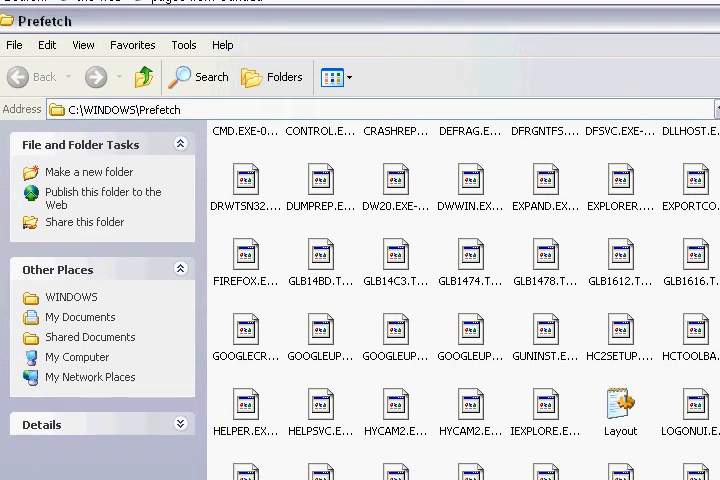
scroll("down", 3)
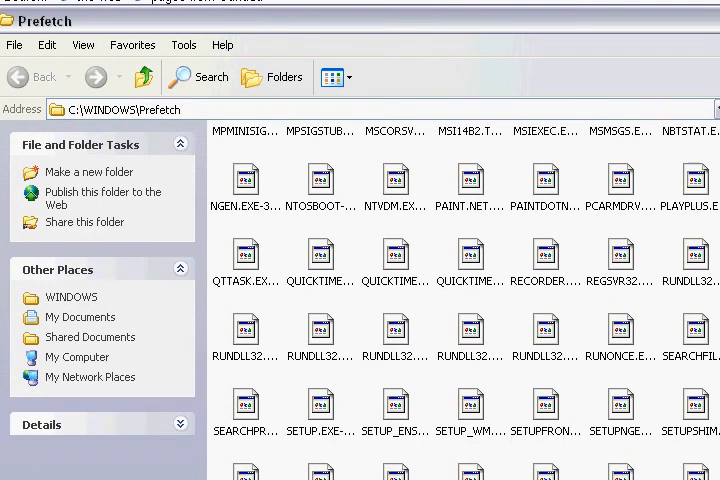
scroll("down", 3)
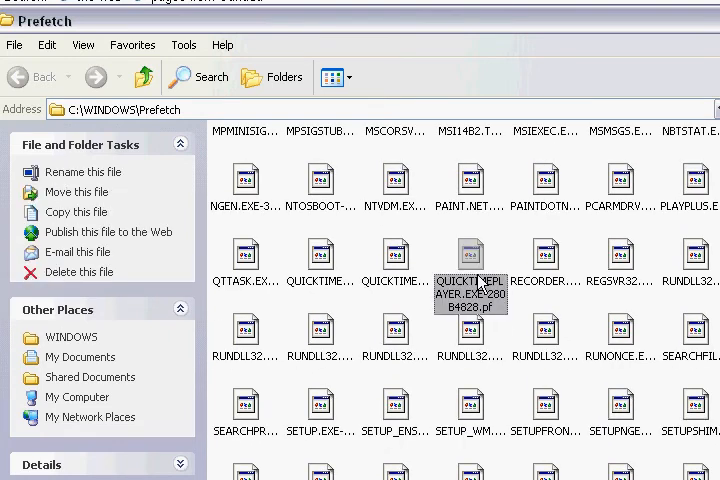
mouse_move(472, 320)
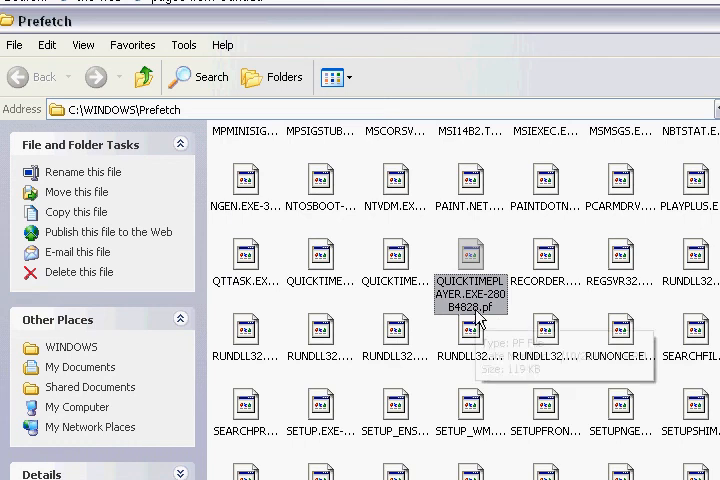
mouse_move(500, 234)
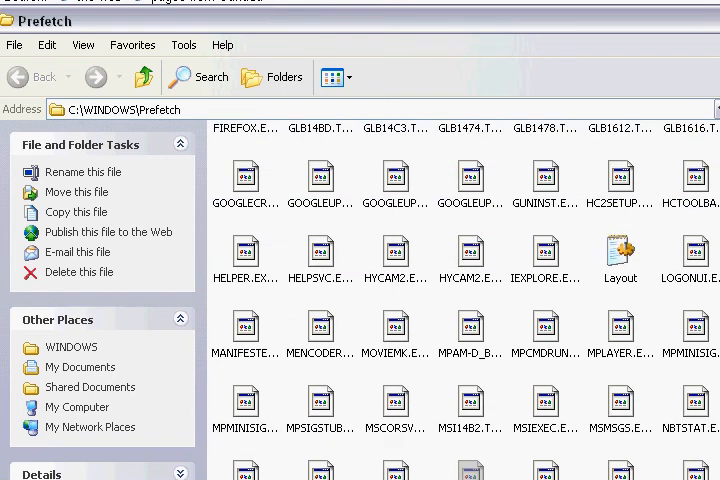
left_click(396, 244)
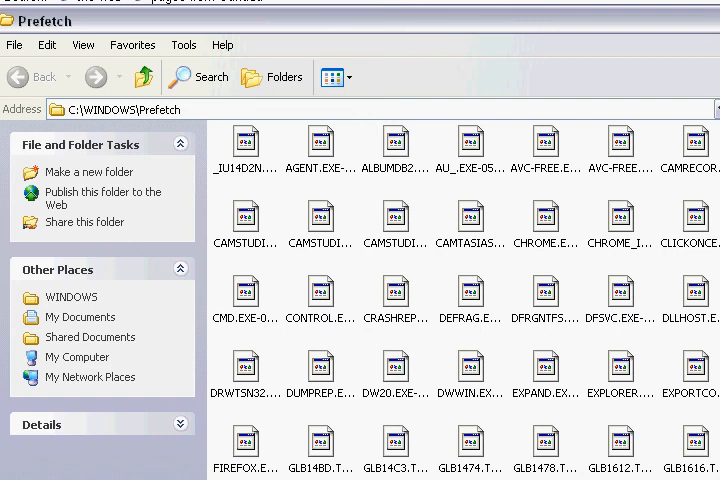
scroll("down", 3)
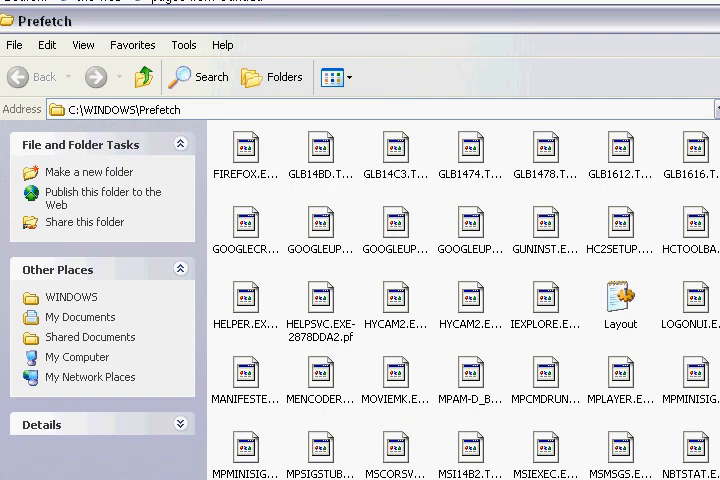
scroll("down", 3)
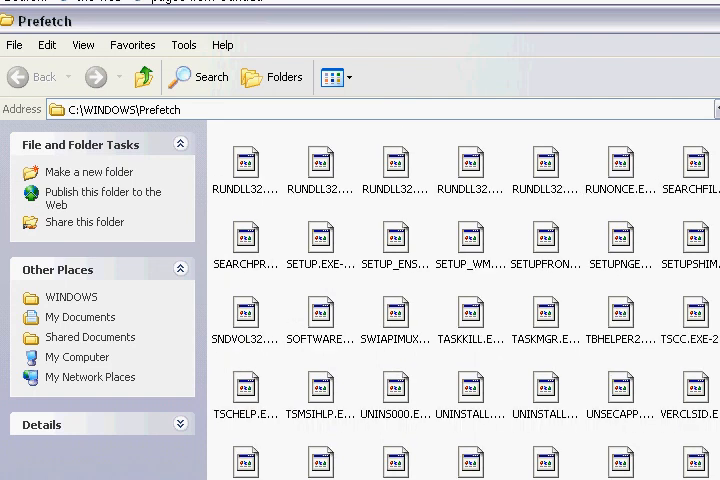